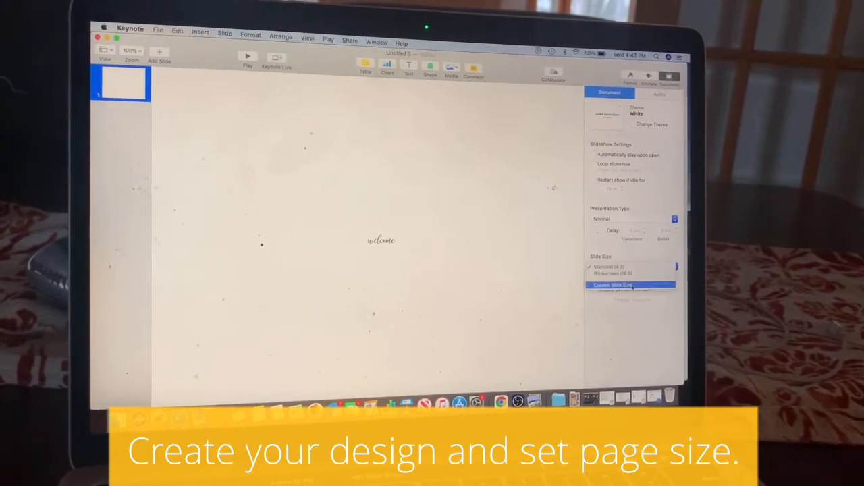
# Step: Choose Custom Slide Size and set the slide to 1728 wide by 768 high
pyautogui.click(632, 284)
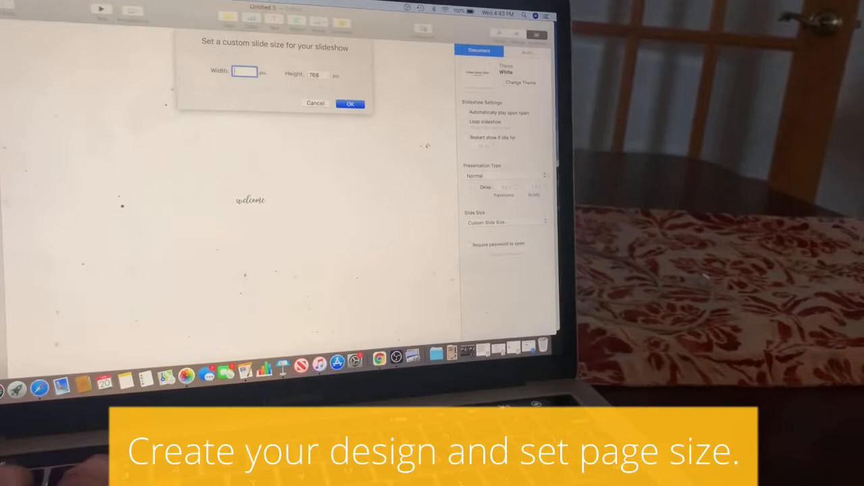
pyautogui.write('1728')
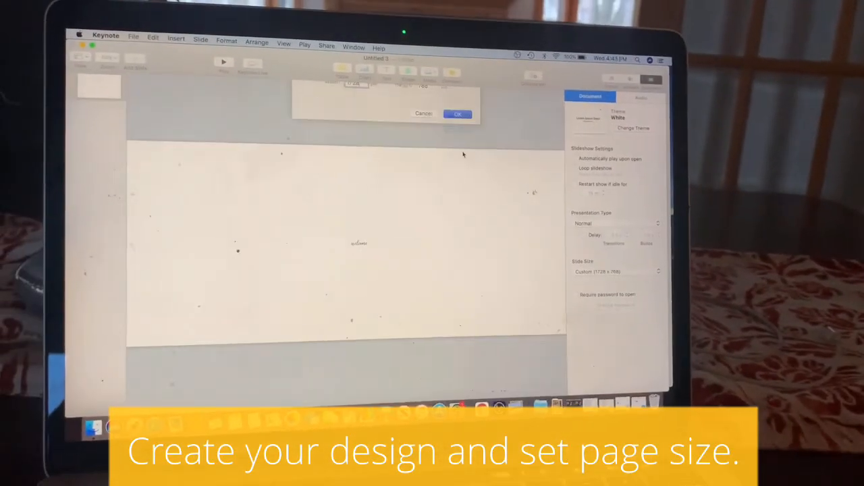
pyautogui.click(457, 113)
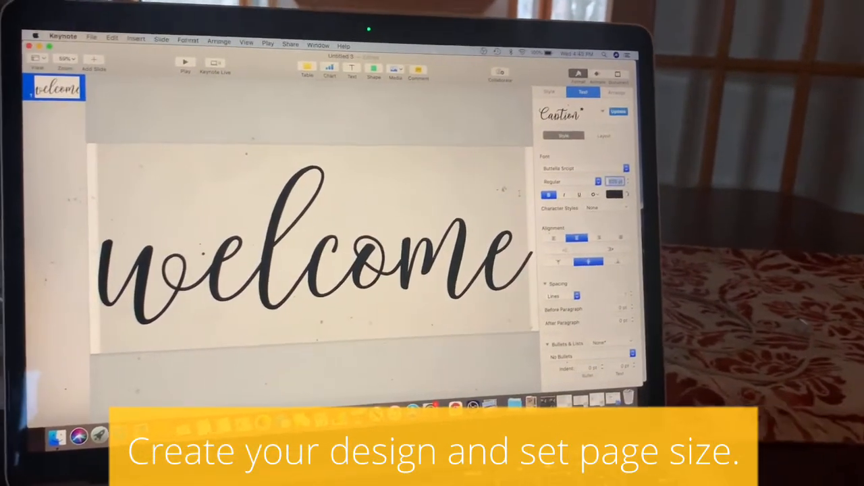
# Step: Export the slide as welcome.pdf via File > Export To > PDF
pyautogui.click(188, 39)
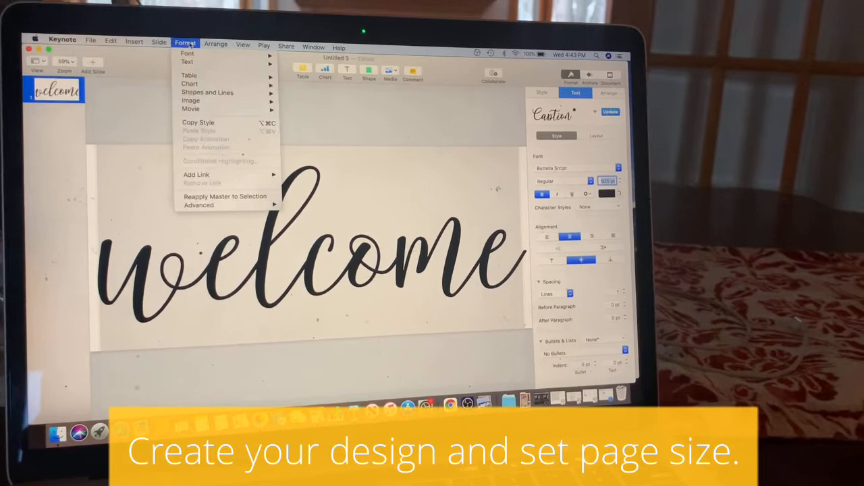
pyautogui.click(187, 52)
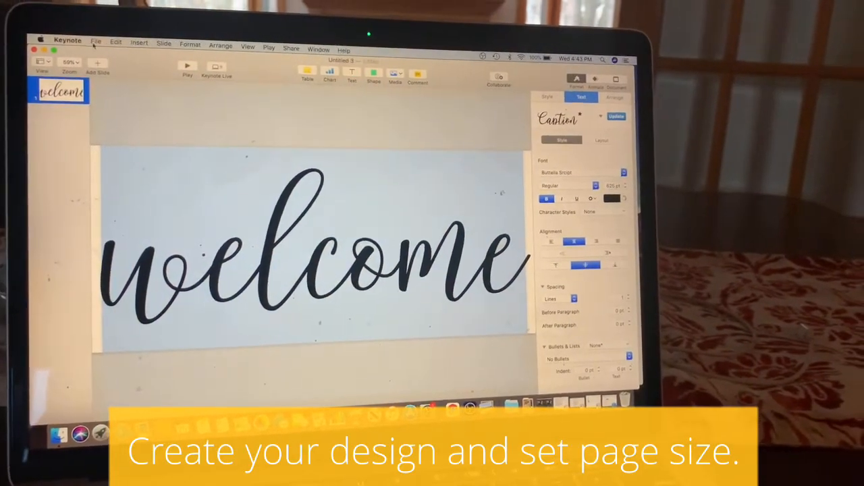
pyautogui.click(96, 41)
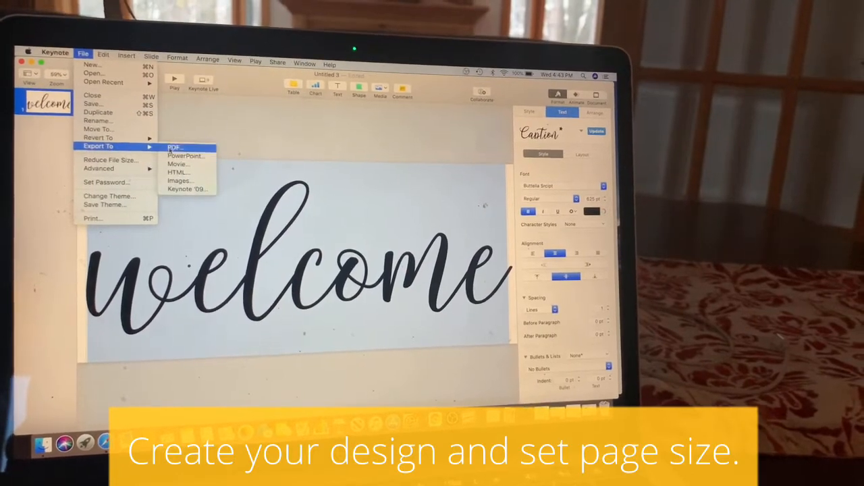
pyautogui.click(175, 147)
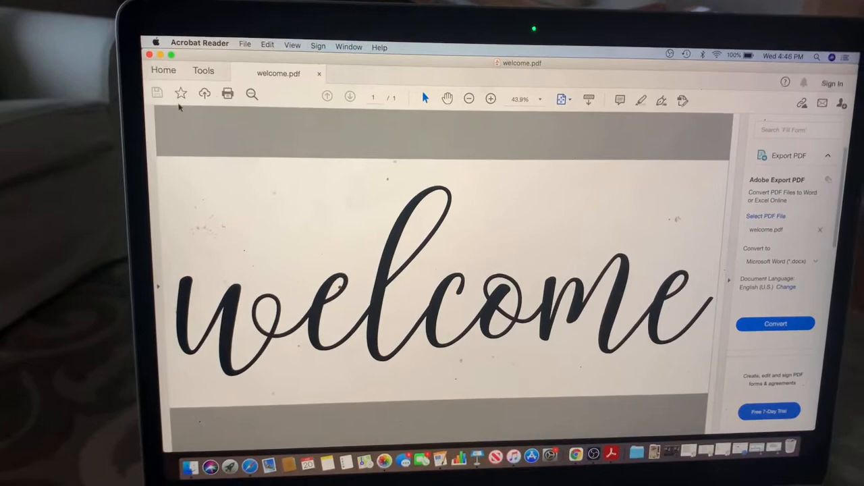
# Step: In Acrobat Reader, bring up the print settings for welcome.pdf from the File menu
pyautogui.click(244, 46)
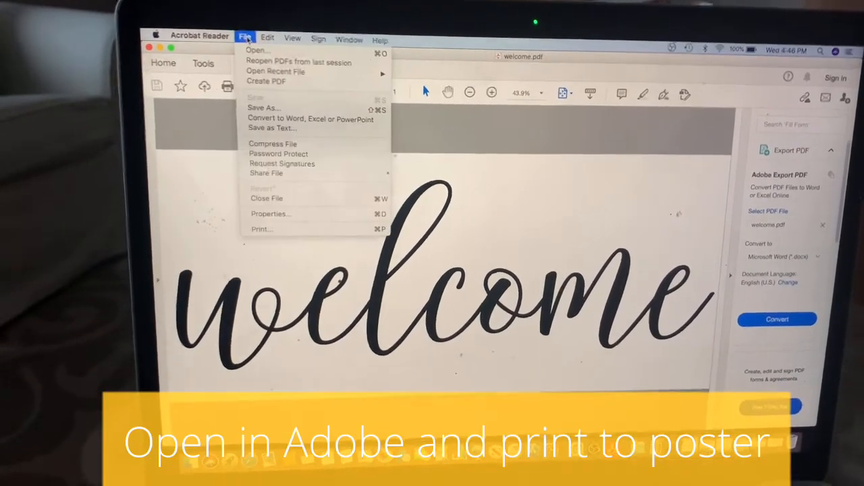
pyautogui.moveTo(263, 231)
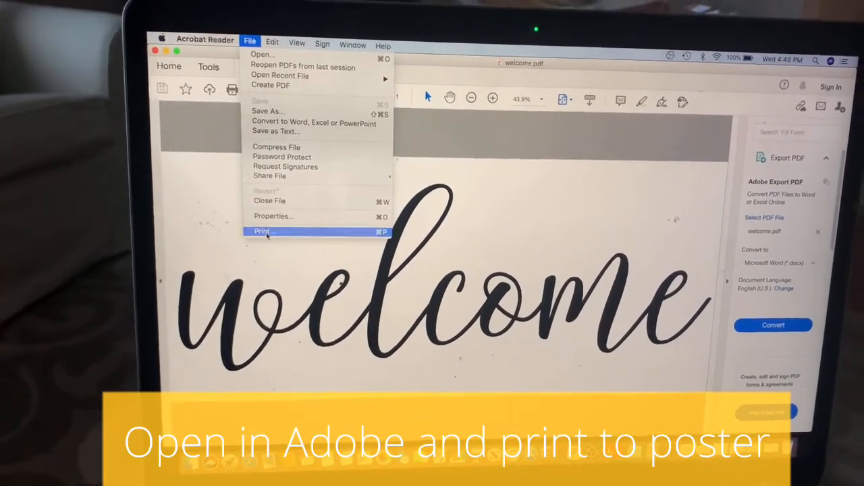
pyautogui.click(263, 231)
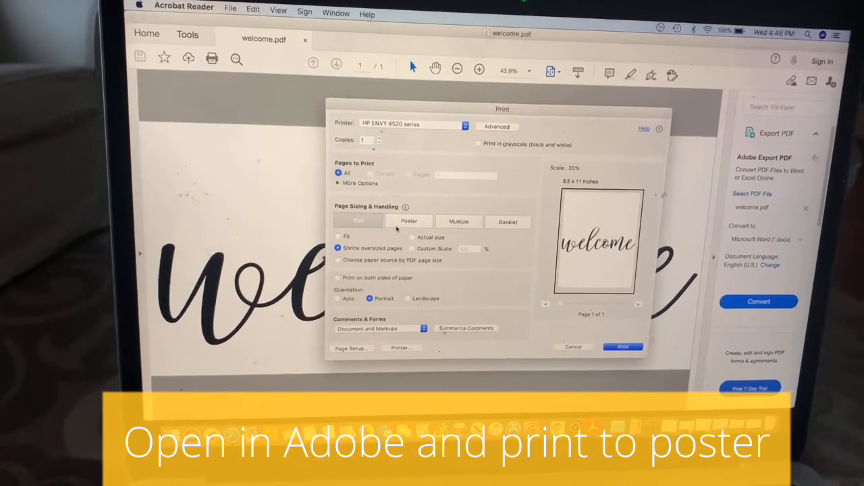
# Step: Switch Page Sizing to Poster, tiling across 6 pages at 100% scale
pyautogui.click(409, 221)
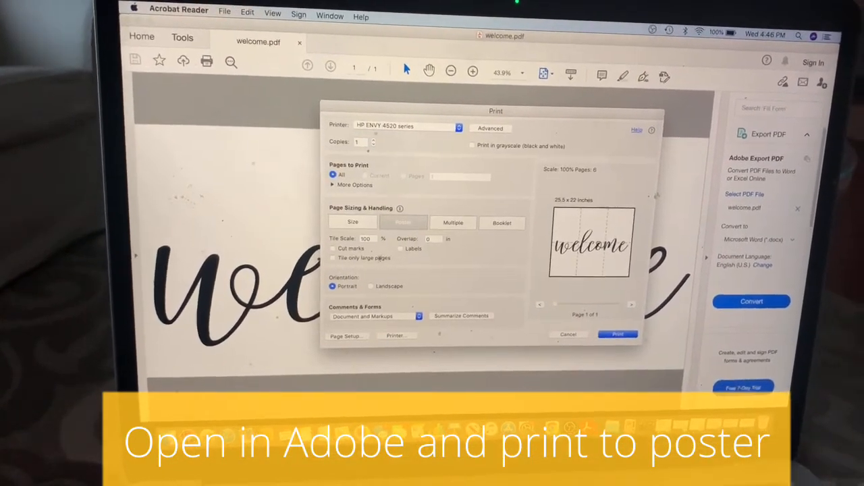